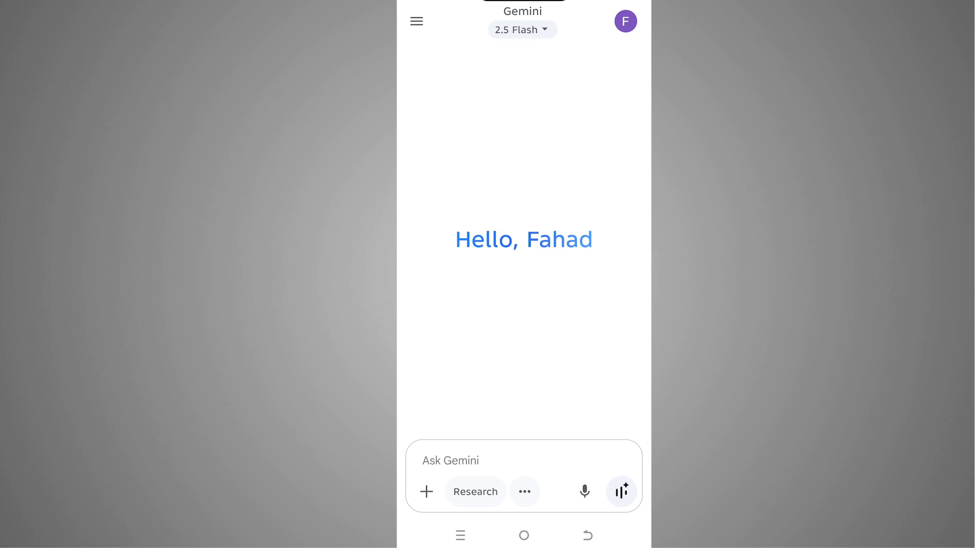
# - Open the profile avatar's account menu and scroll down toward Settings
pyautogui.click(626, 21)
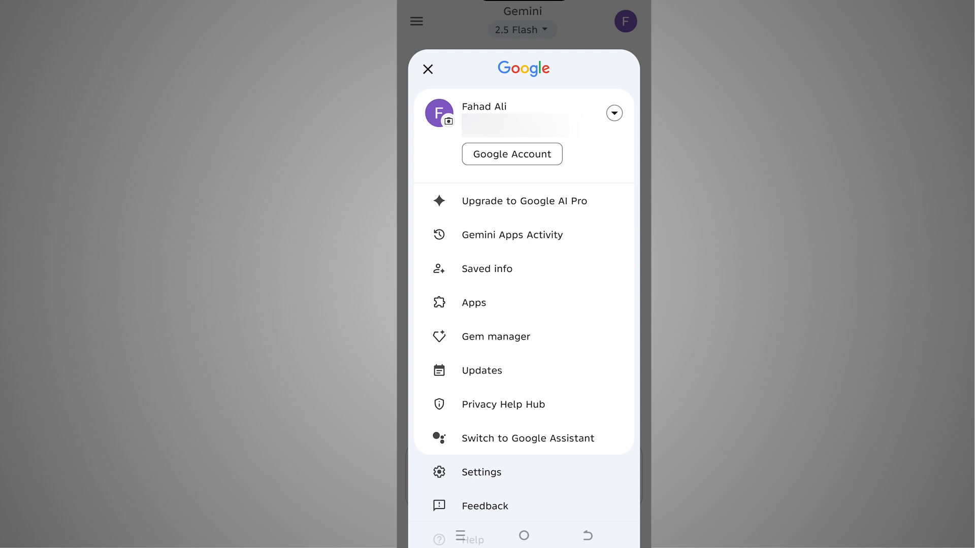
pyautogui.scroll(-3)
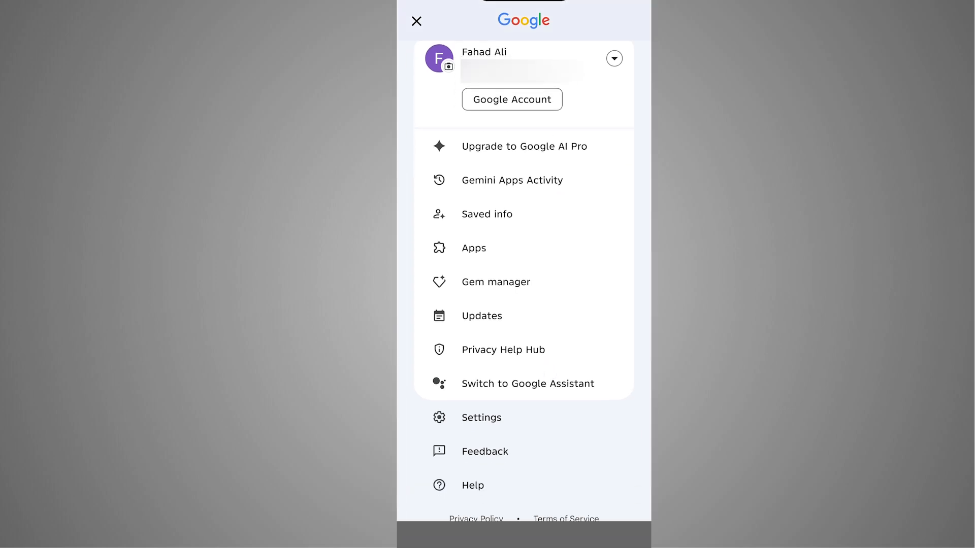
# - Go to Settings, then Languages, showing English (United States) as main language
pyautogui.click(481, 417)
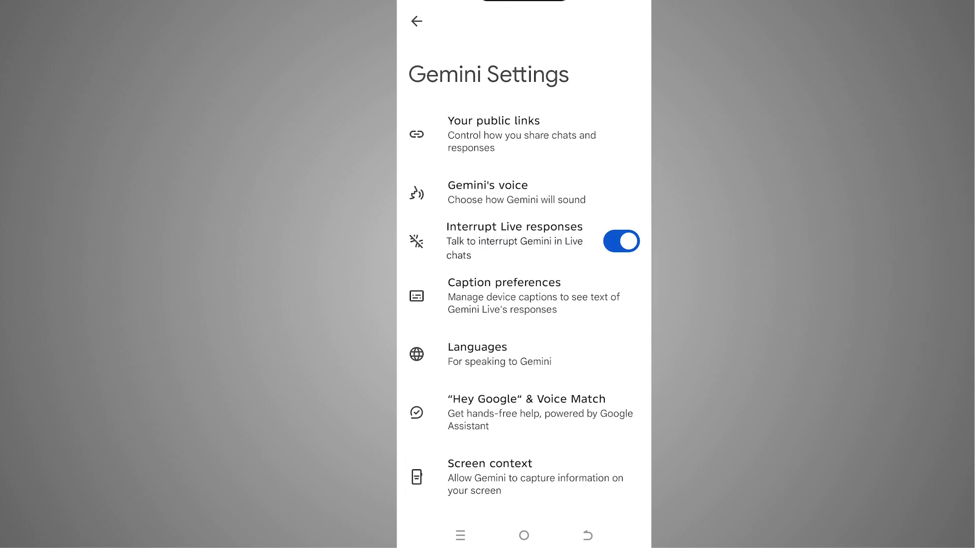
pyautogui.click(478, 354)
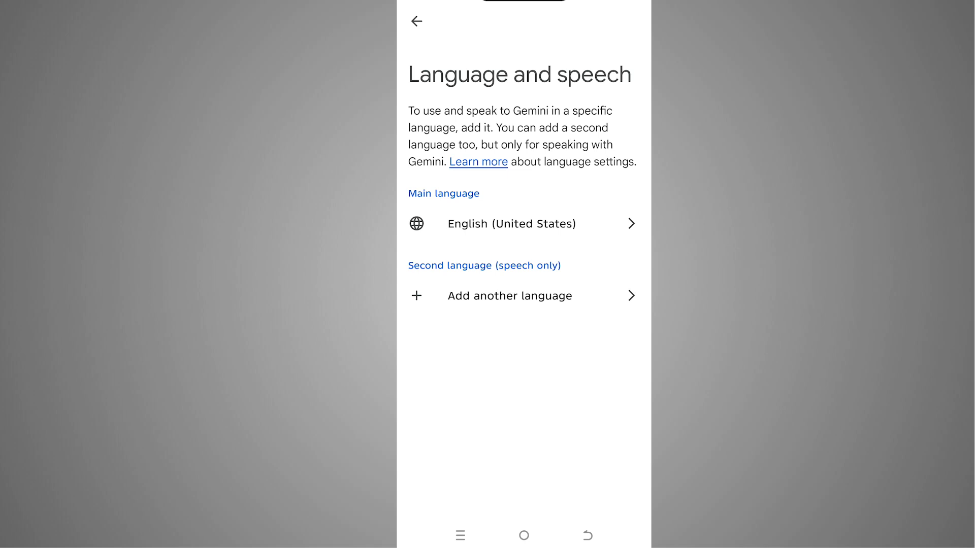
# - Switch the main language to español (Estados Unidos) and restart Gemini
pyautogui.click(509, 296)
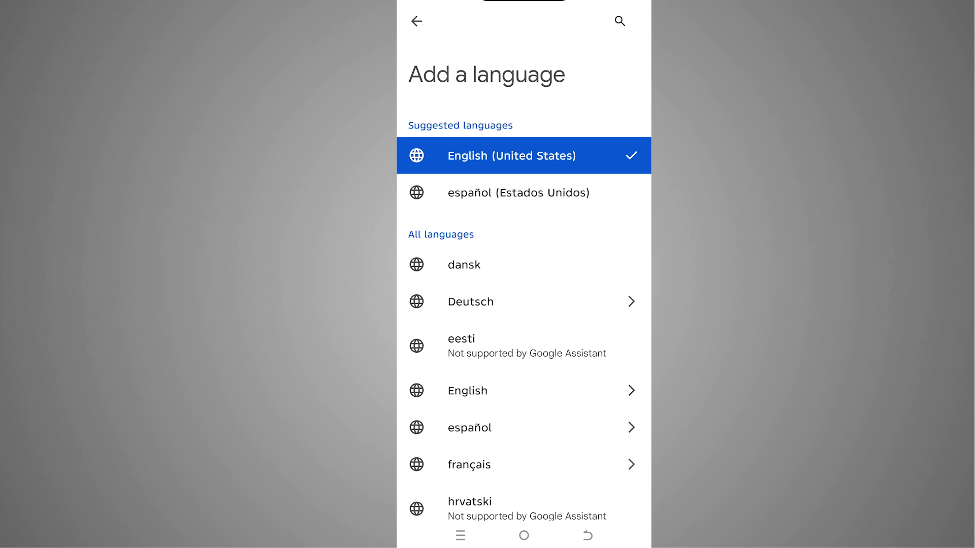
pyautogui.click(605, 192)
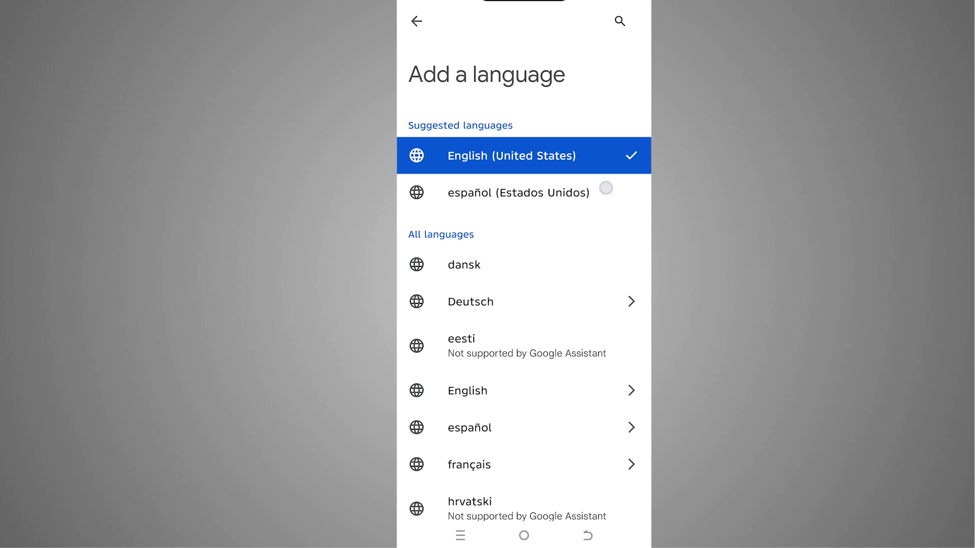
pyautogui.click(606, 192)
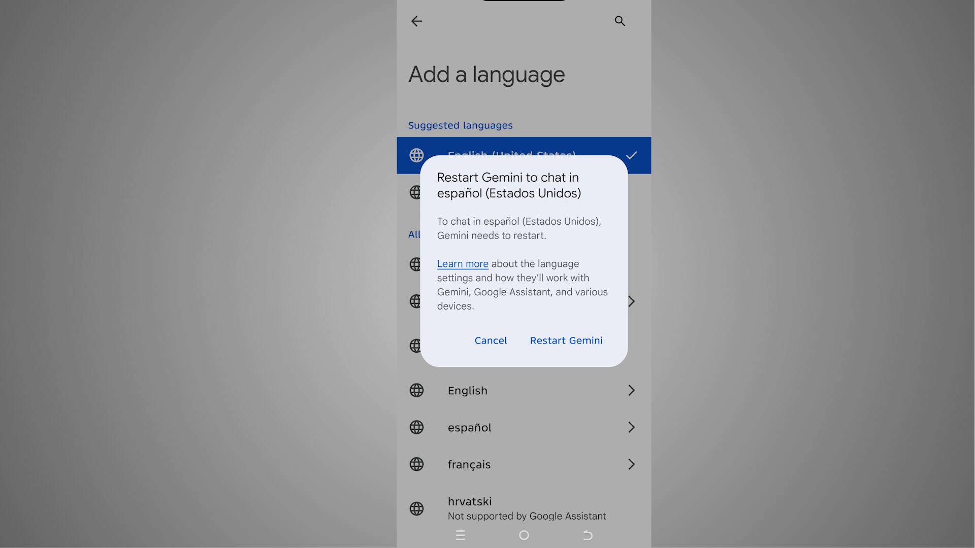
pyautogui.click(566, 341)
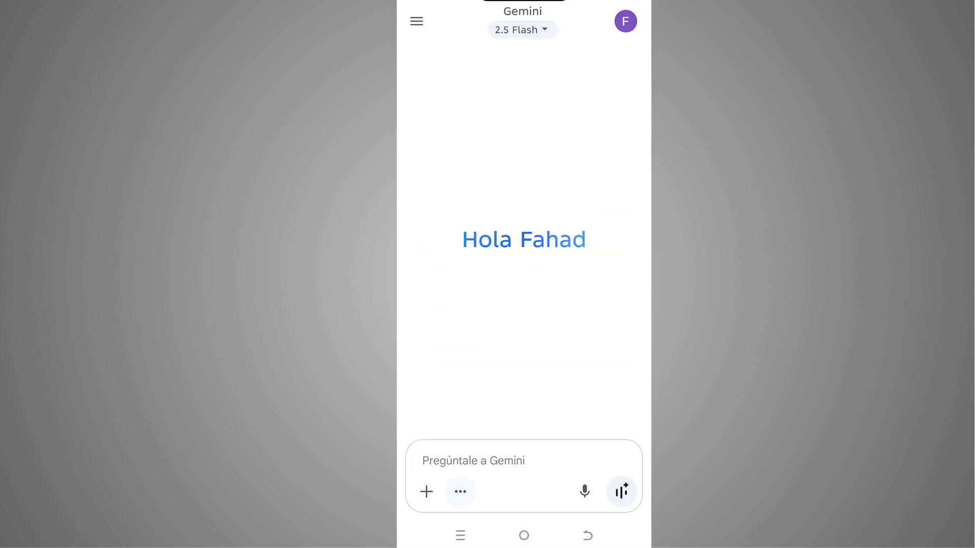